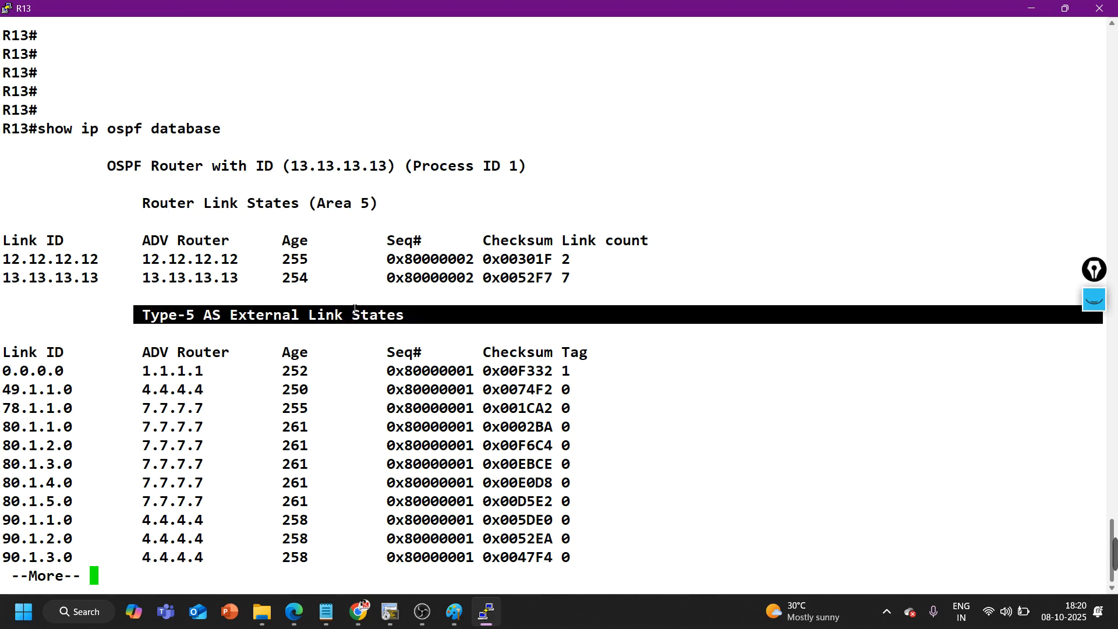
# Step: Page through the OSPF database and redisplay it, listing Type-5 external LSAs from 1.1.1.1, 4.4.4.4 and 7.7.7.7
pyautogui.press('space')
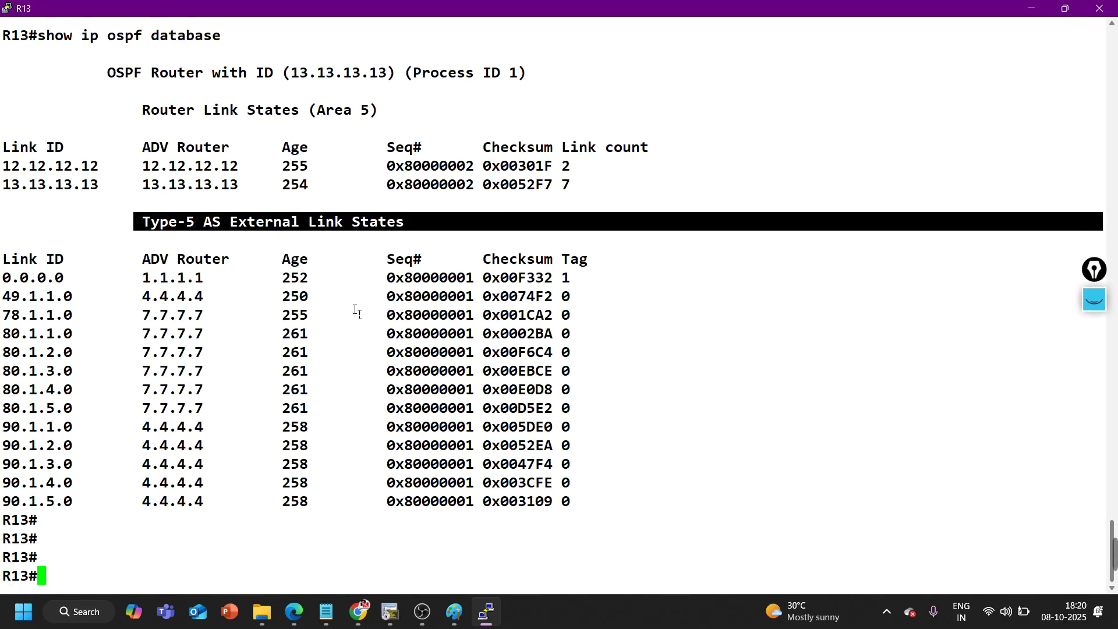
pyautogui.scroll(-3)
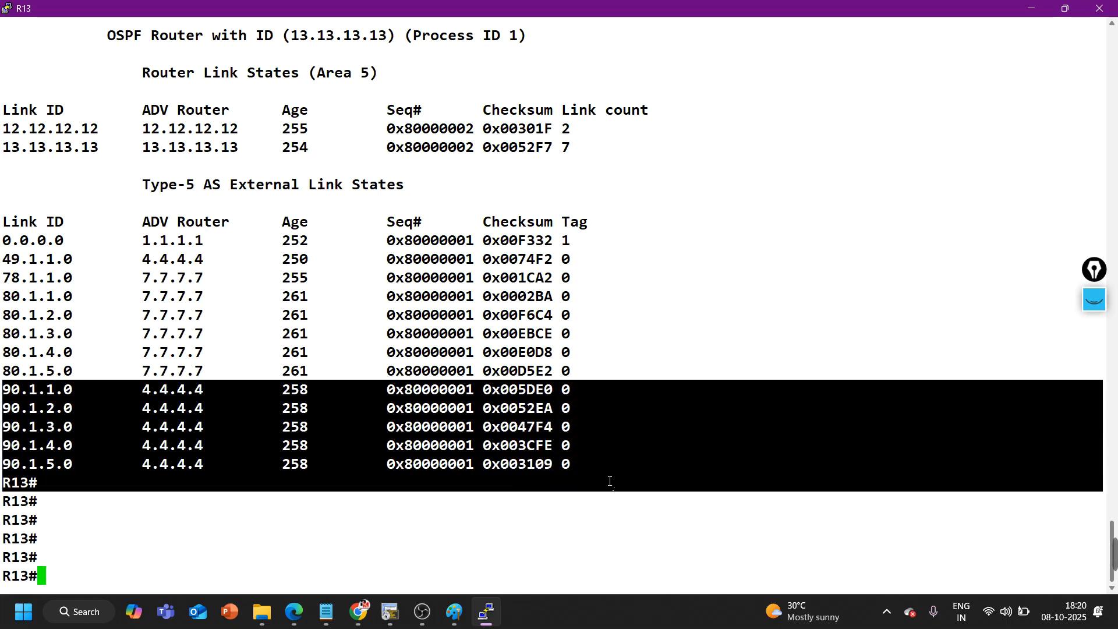
pyautogui.doubleClick(171, 389)
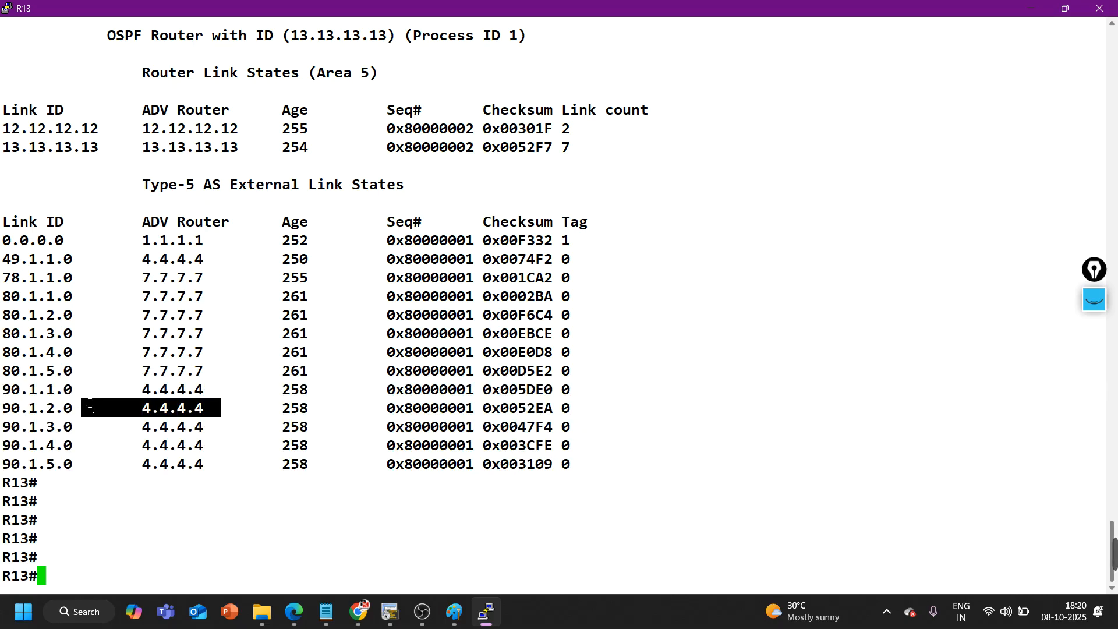
pyautogui.moveTo(103, 408)
pyautogui.write('show ip ospf database')
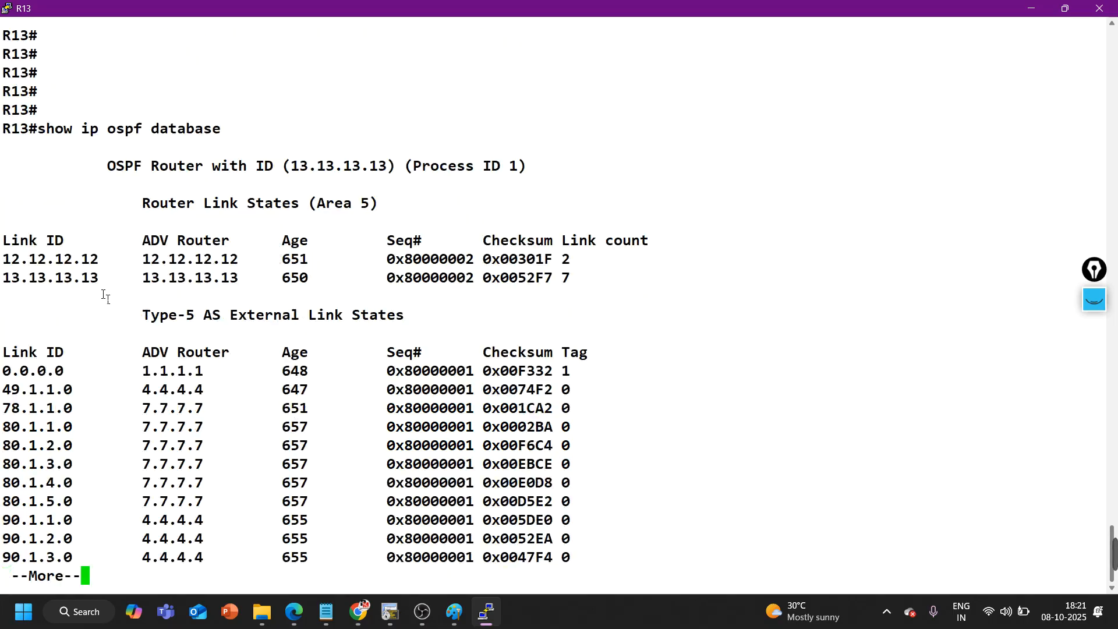
# Step: Continue past the --More-- prompt to show the remaining Type-5 external LSAs down to 90.1.5.0
pyautogui.press('space')
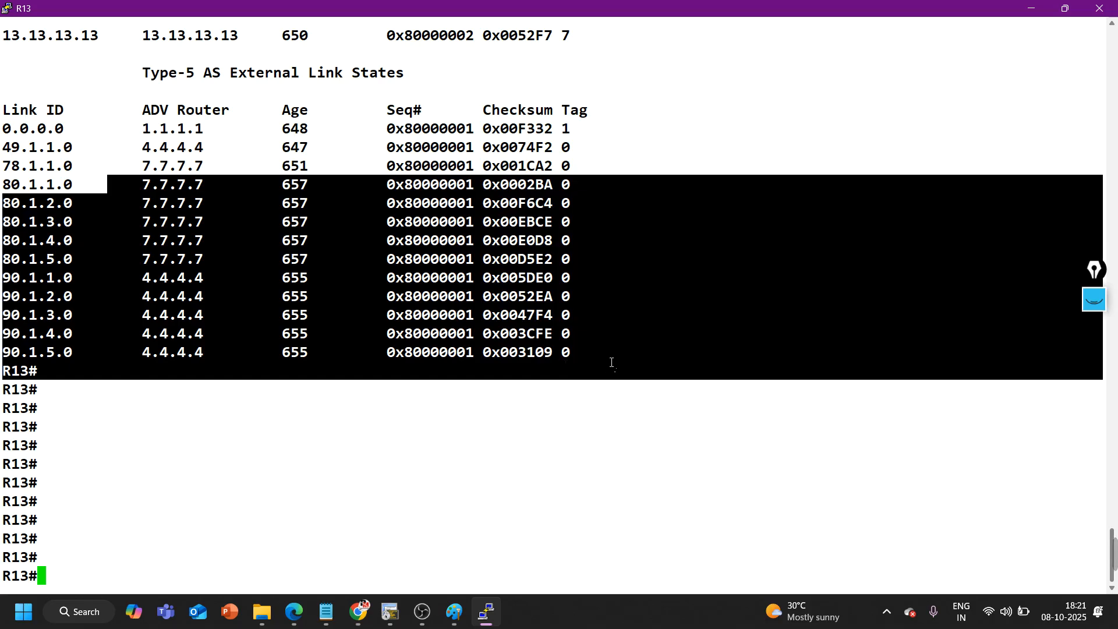
# Step: Query the OSPF routing table with 'show ip route ospf', which returns no OSPF routes
pyautogui.write('show ip route ospf')
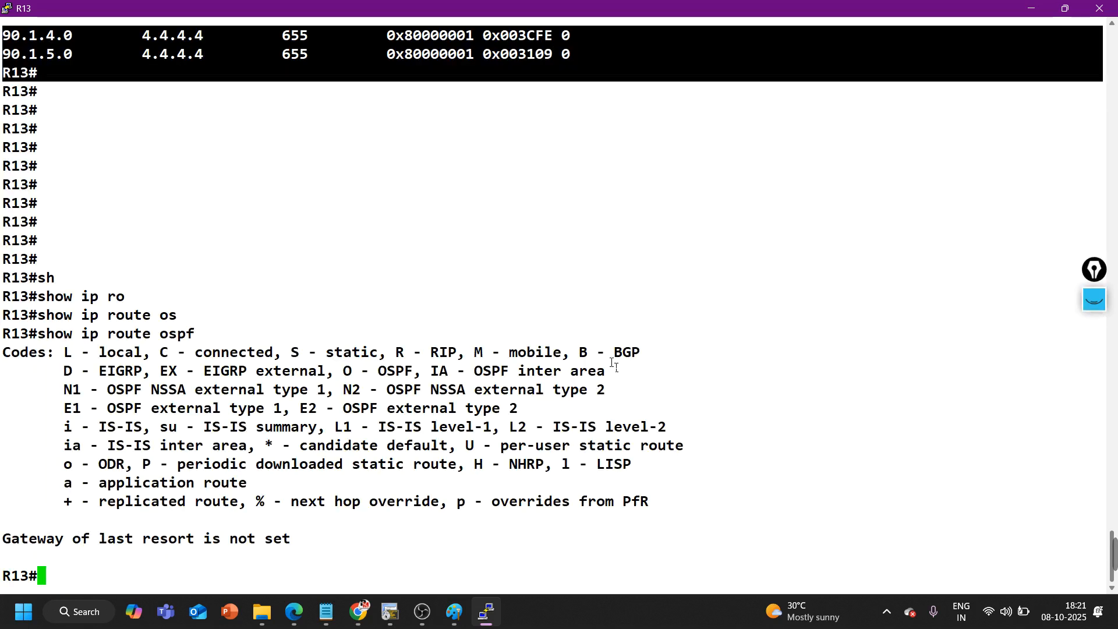
pyautogui.moveTo(676, 349)
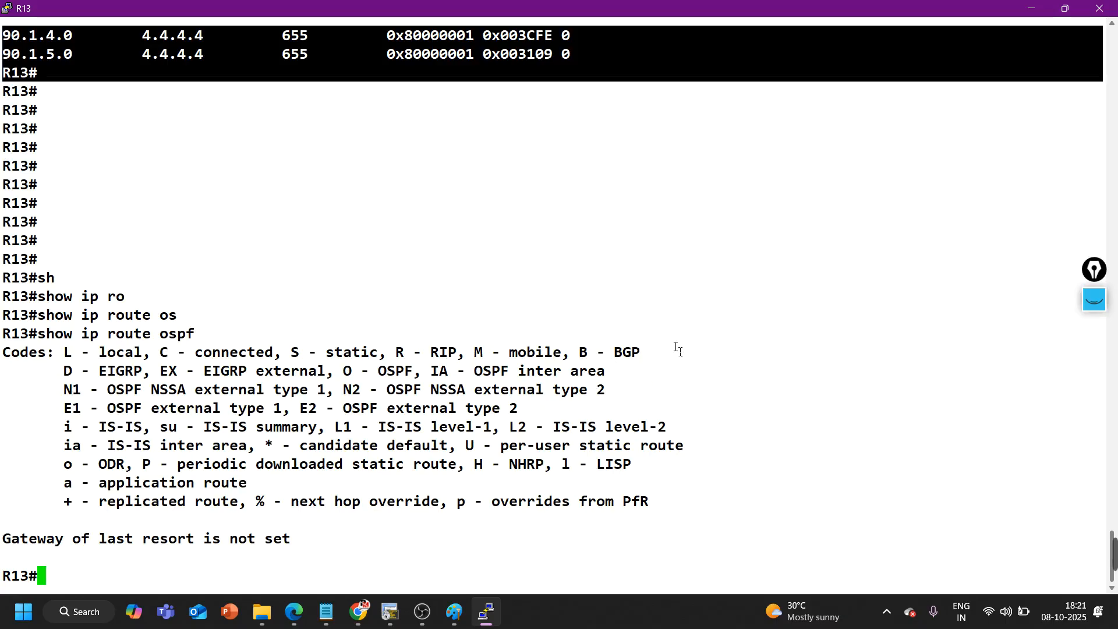
pyautogui.moveTo(278, 275)
pyautogui.write('show ip route ospf')
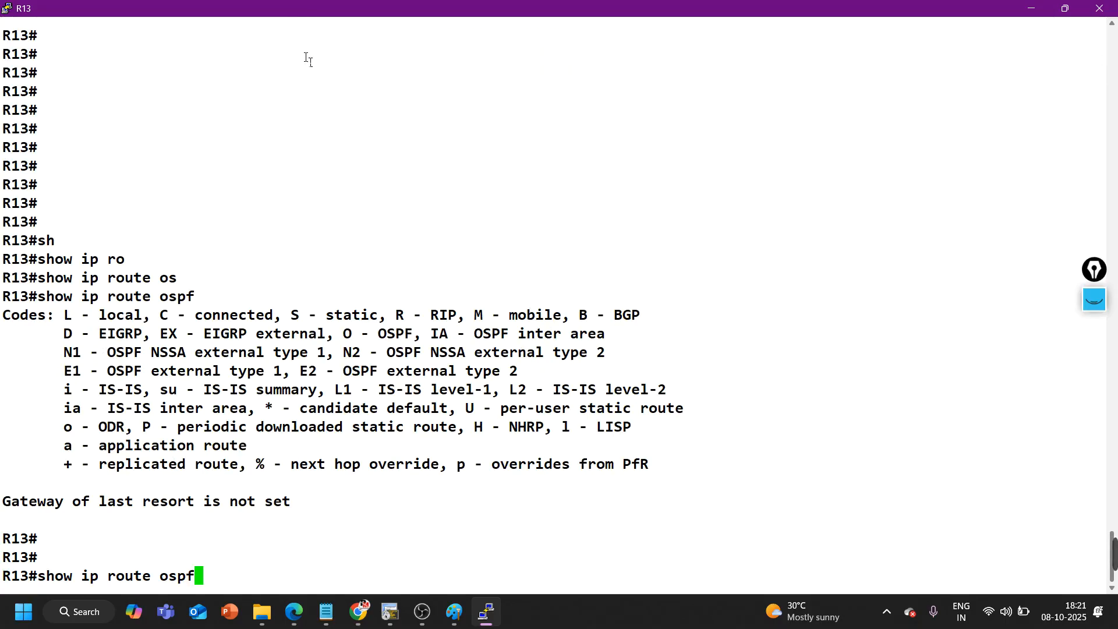
# Step: Display the detailed external LSA for 80.1.1.0, advertised by 7.7.7.7 with metric type 1, metric 10
pyautogui.write('ex')
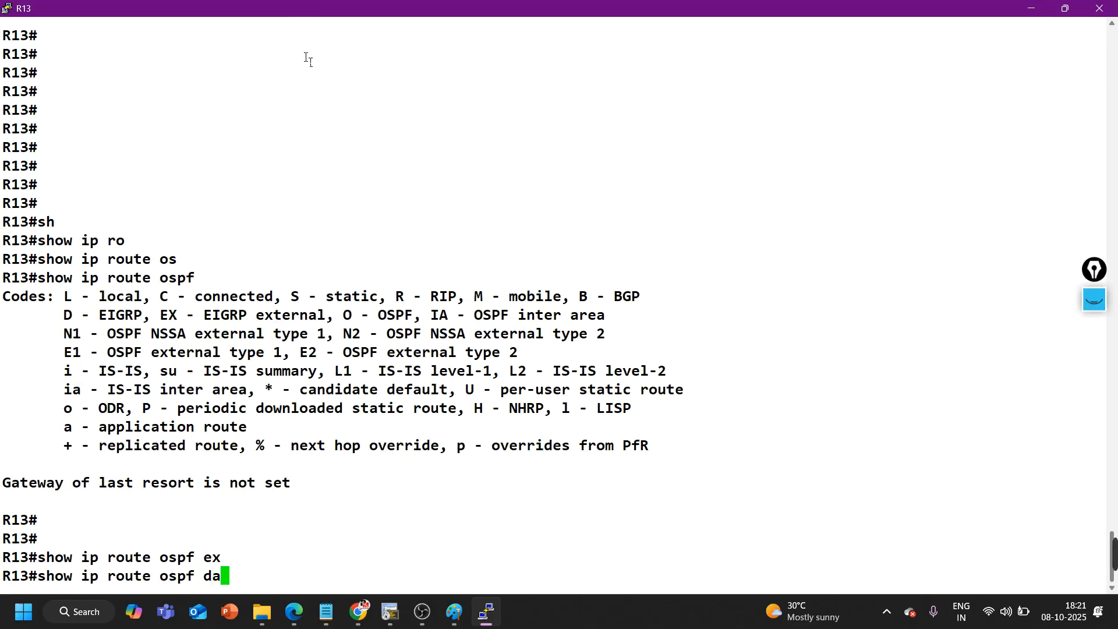
pyautogui.write('ex')
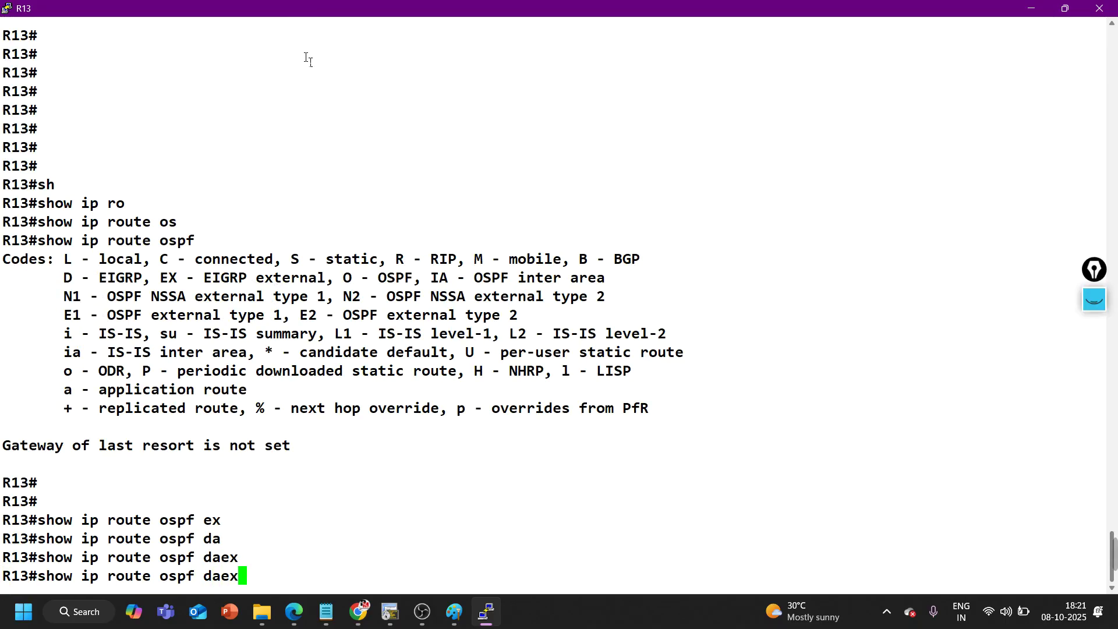
pyautogui.press('BackSpace')
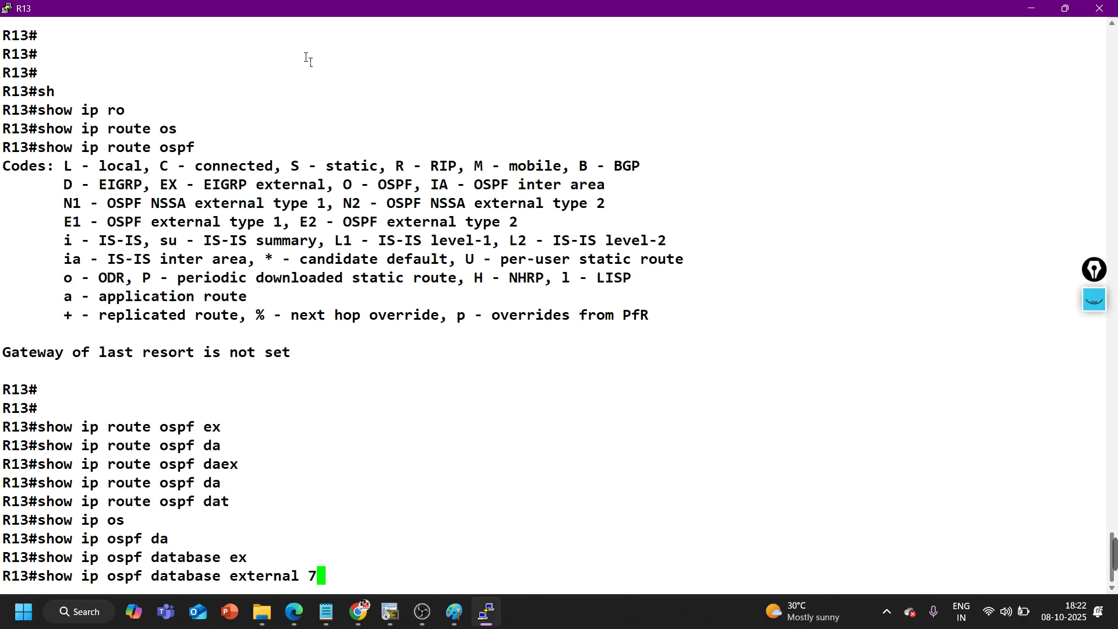
pyautogui.write('80.1.')
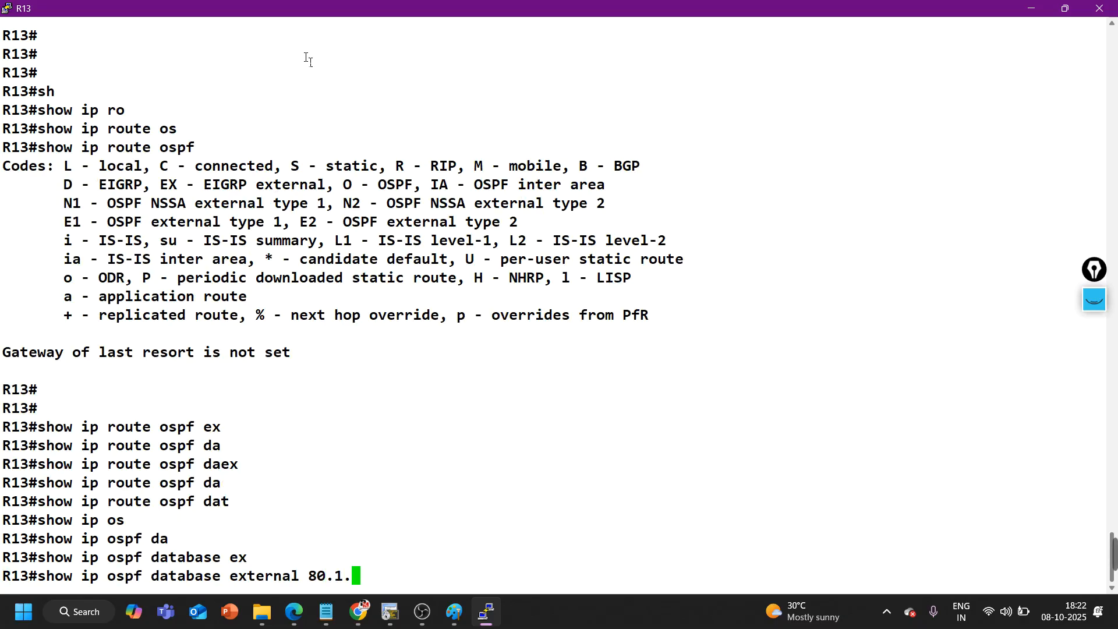
pyautogui.press('Return')
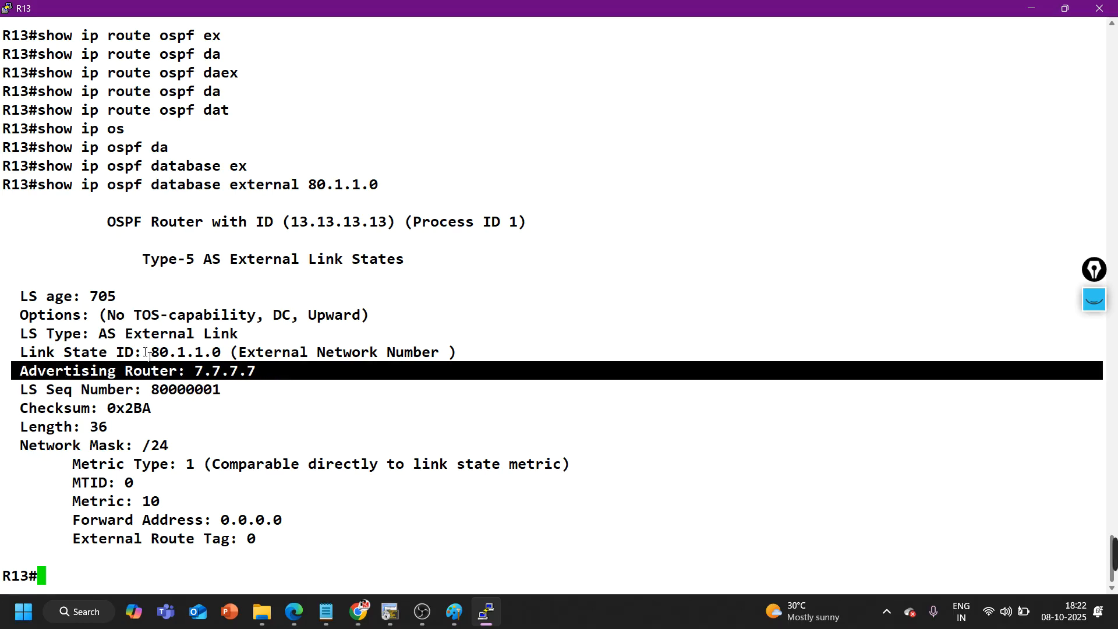
pyautogui.doubleClick(185, 352)
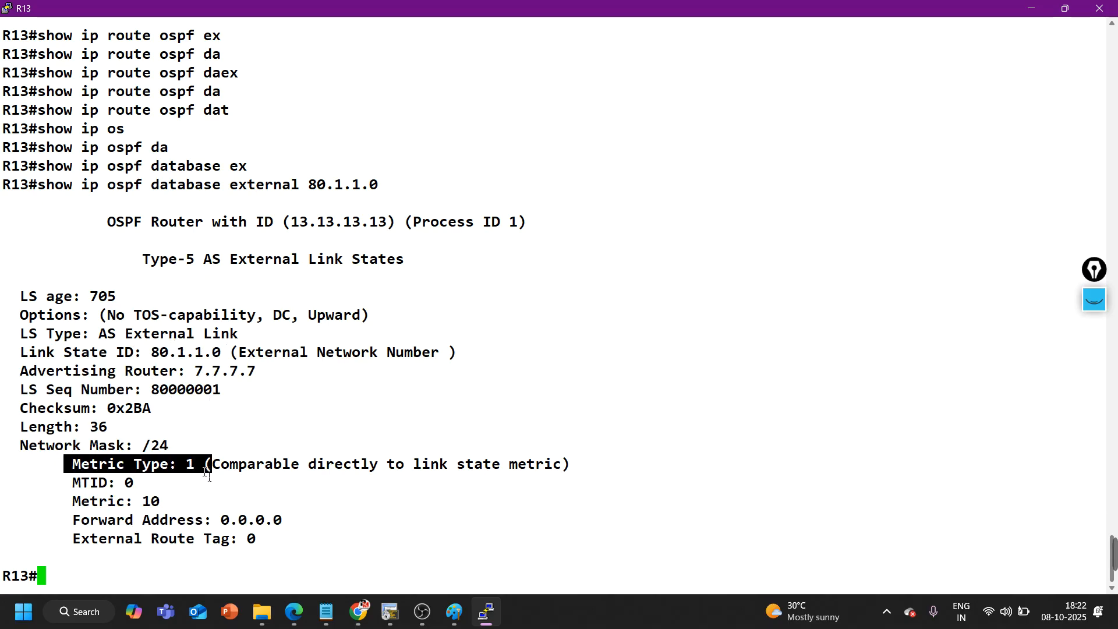
pyautogui.moveTo(33, 266)
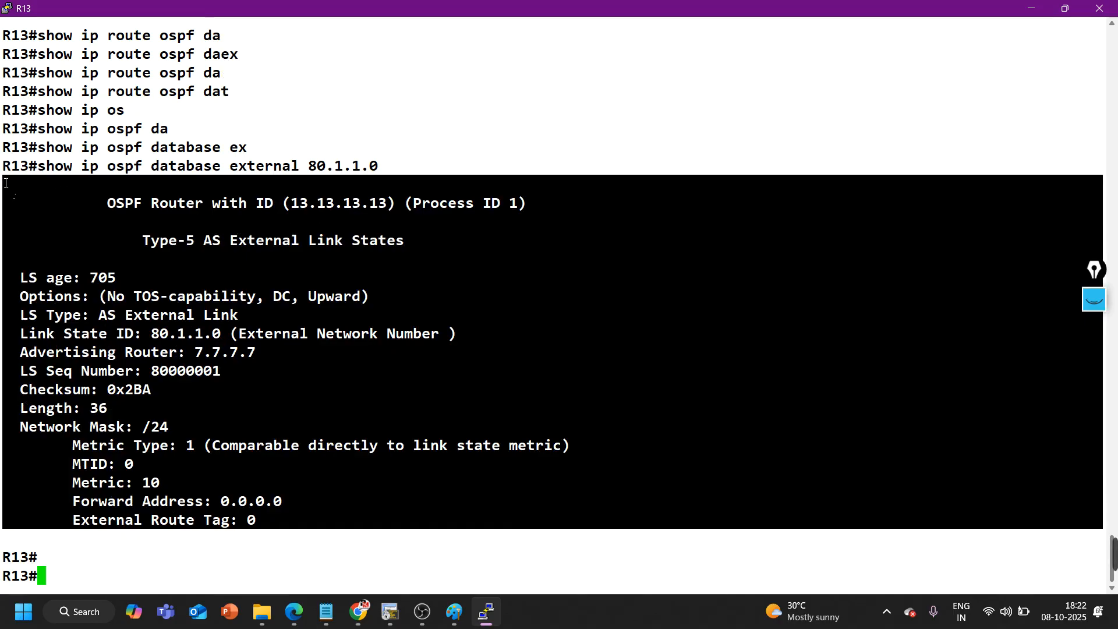
pyautogui.moveTo(574, 528)
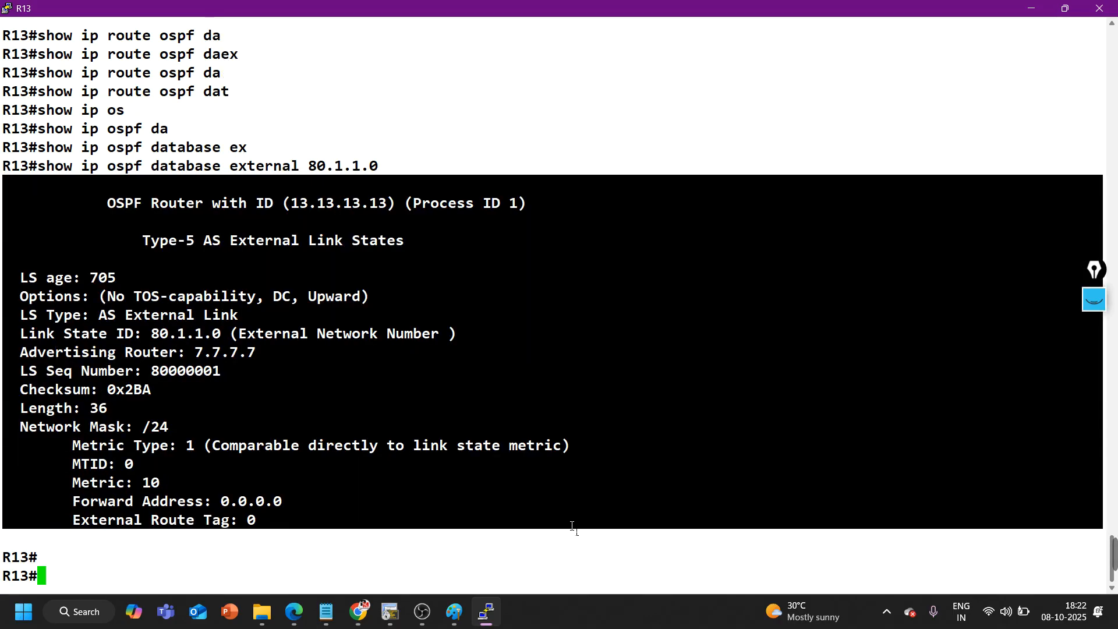